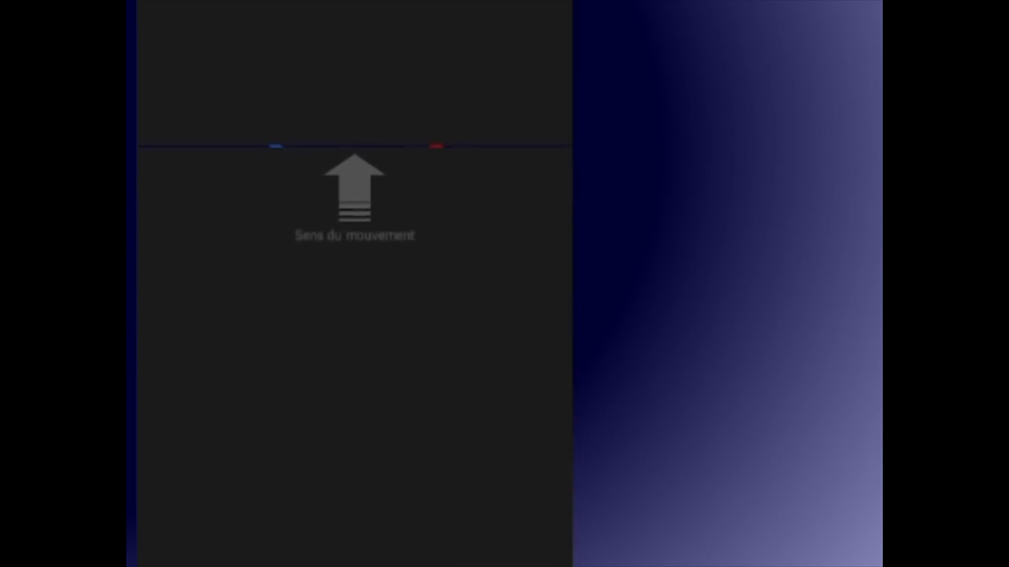
scroll("up", 3)
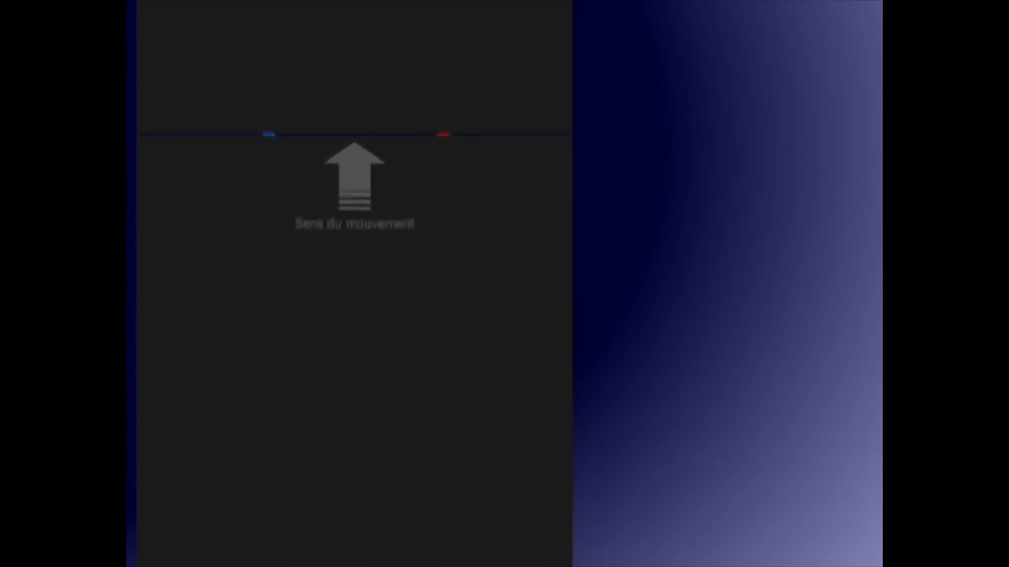
scroll("up", 3)
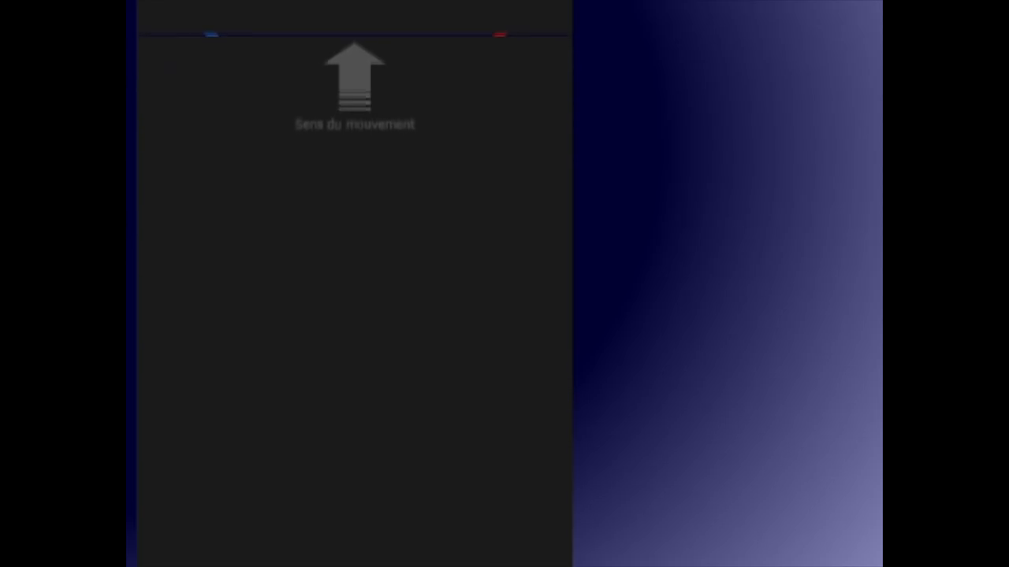